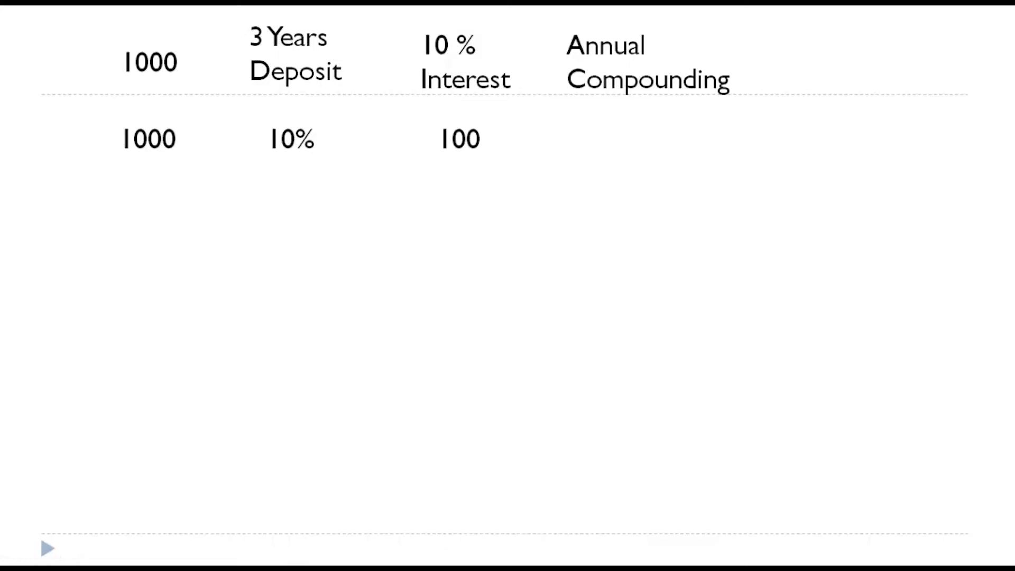
pyautogui.write('1000+100   = 1100')
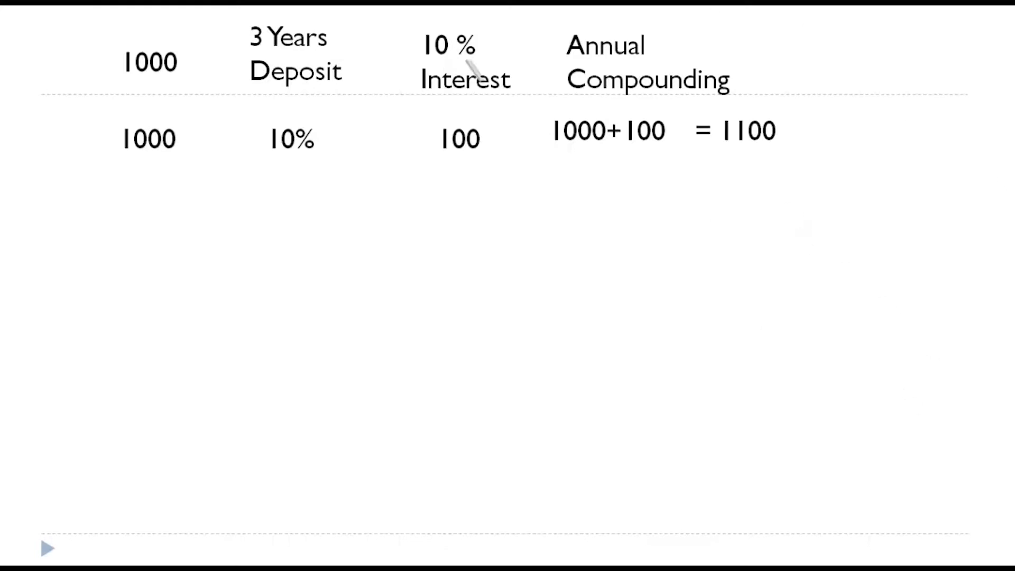
pyautogui.moveTo(115, 96)
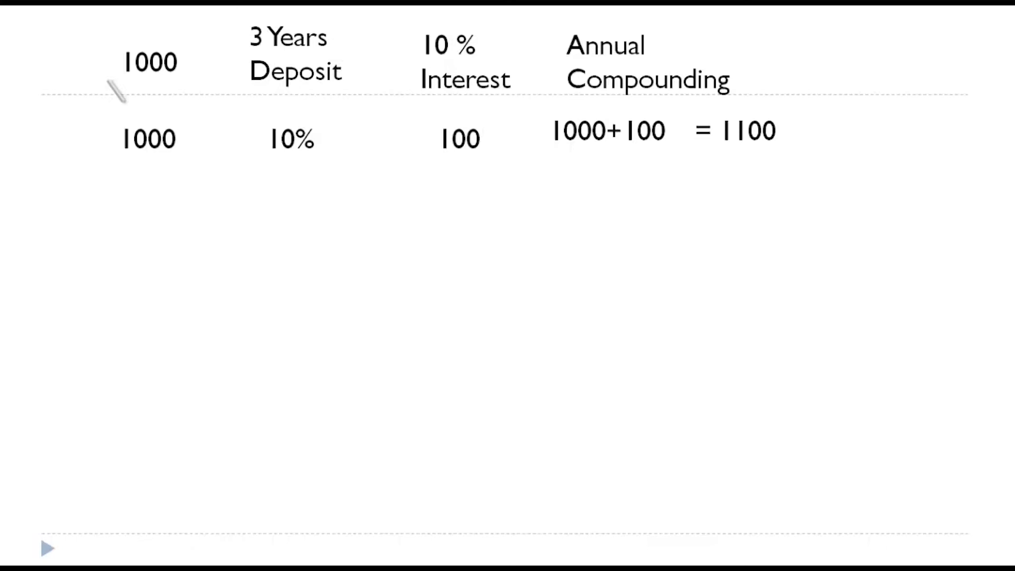
pyautogui.moveTo(574, 179)
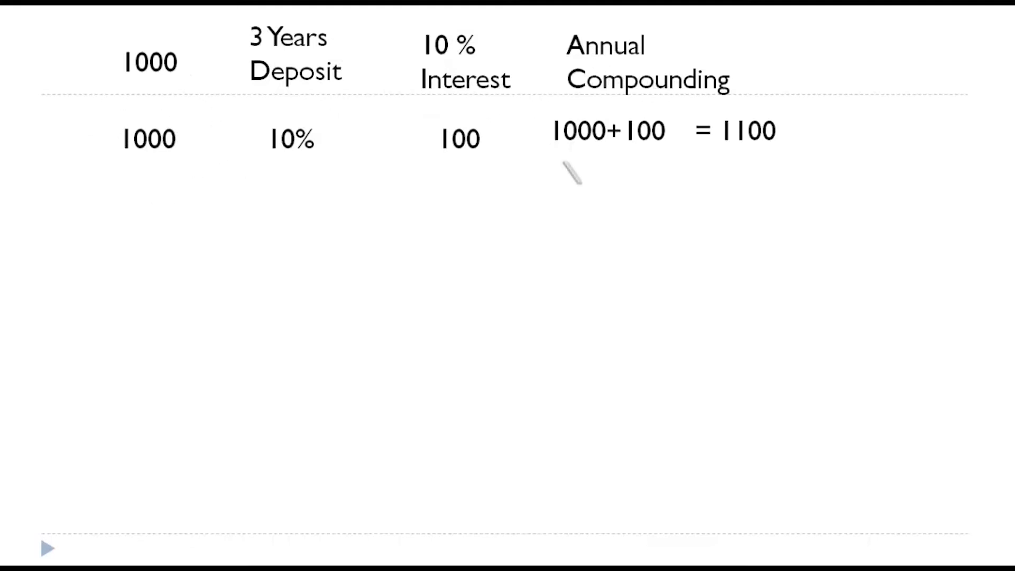
pyautogui.moveTo(824, 148)
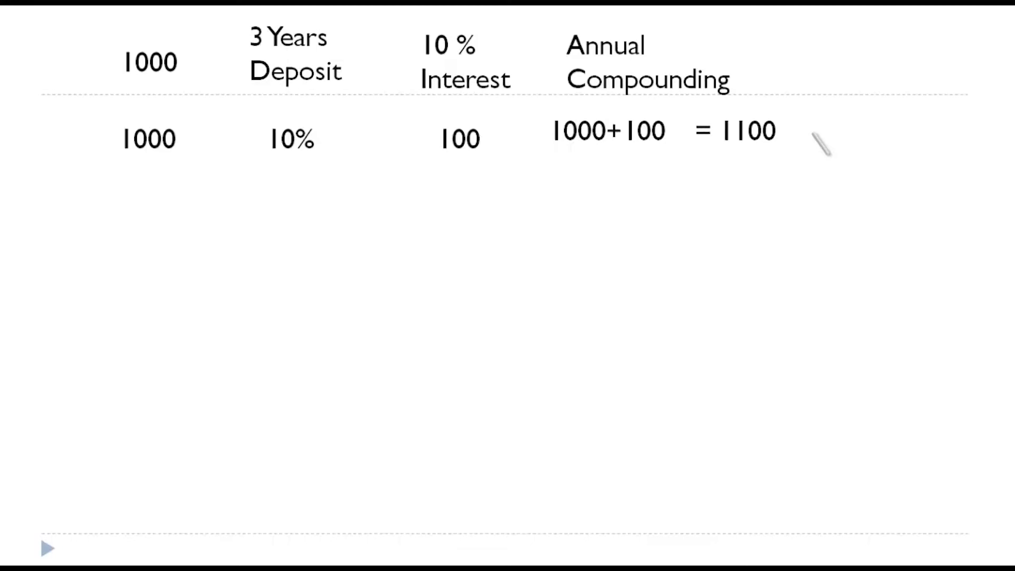
pyautogui.moveTo(313, 195)
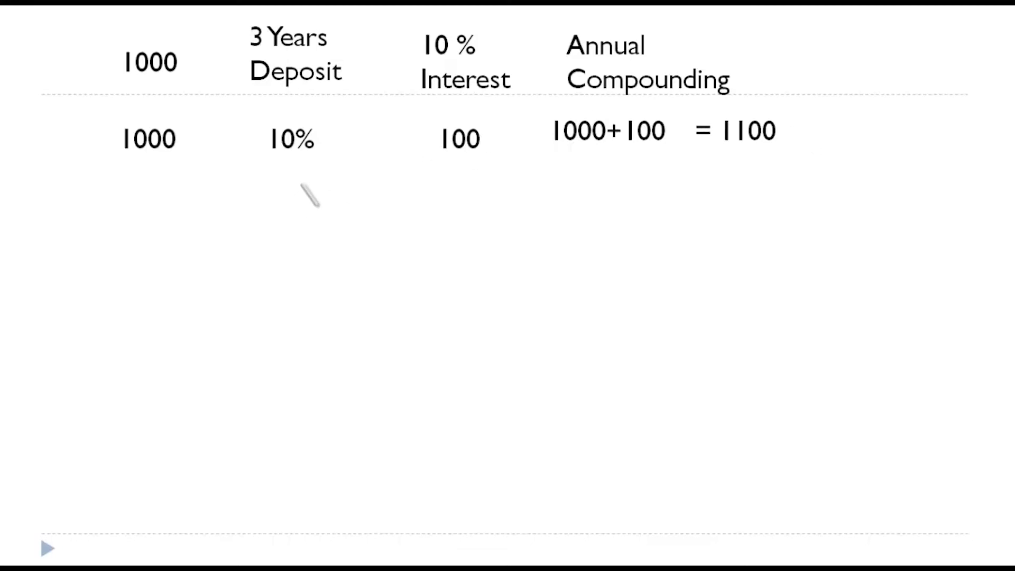
pyautogui.moveTo(185, 180)
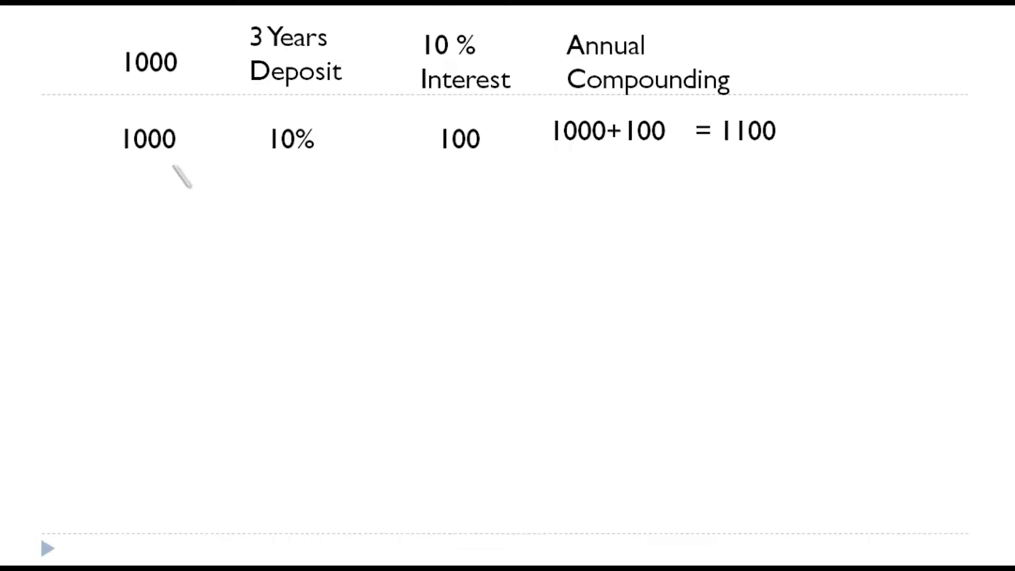
pyautogui.moveTo(188, 143)
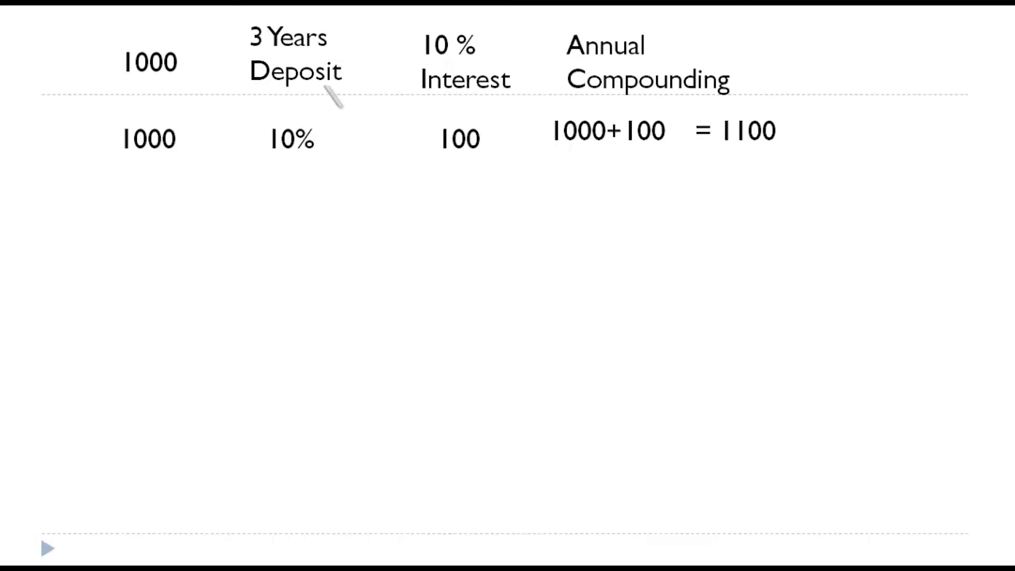
pyautogui.moveTo(446, 154)
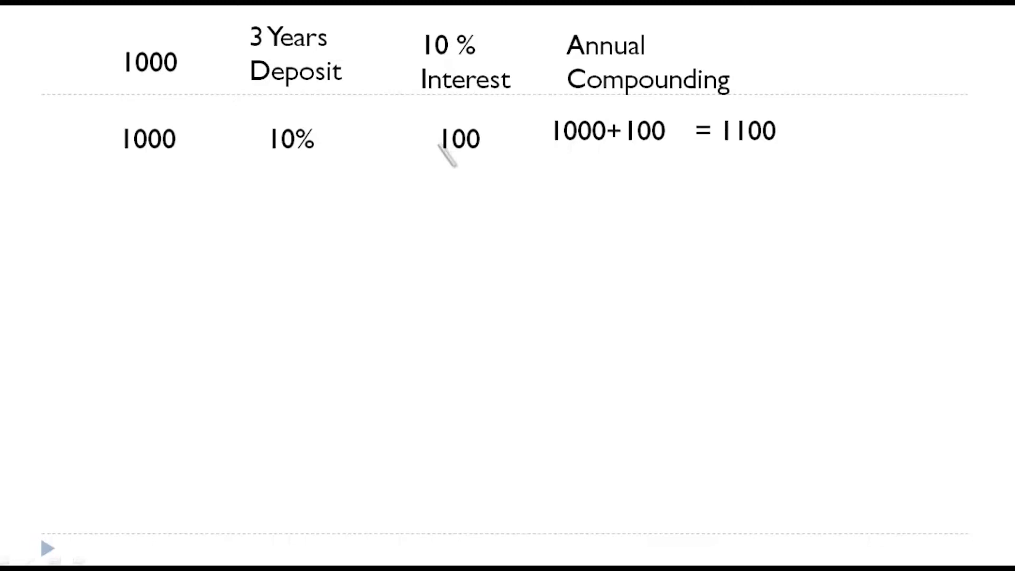
pyautogui.moveTo(808, 148)
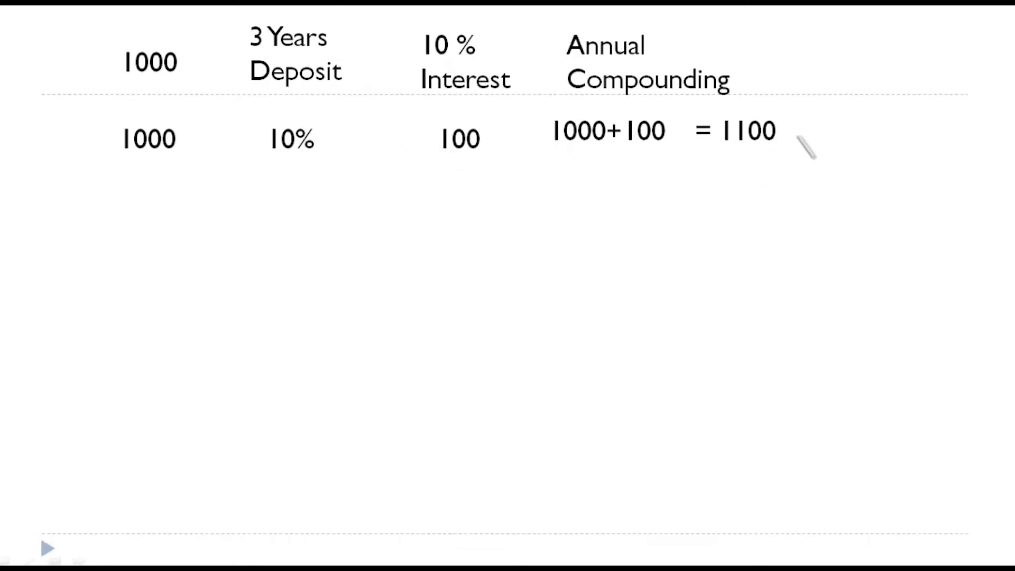
pyautogui.write('1100')
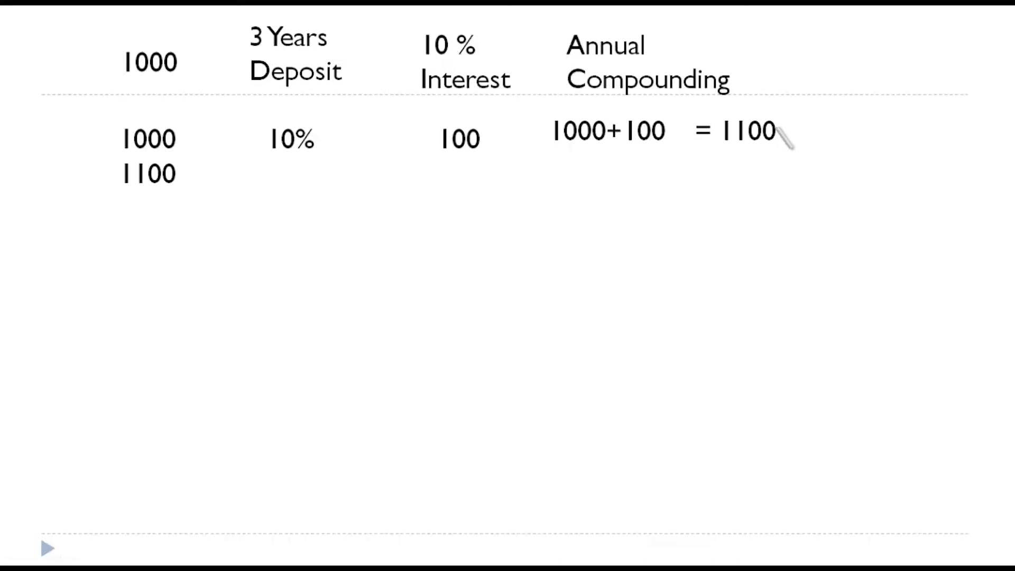
pyautogui.write('10%')
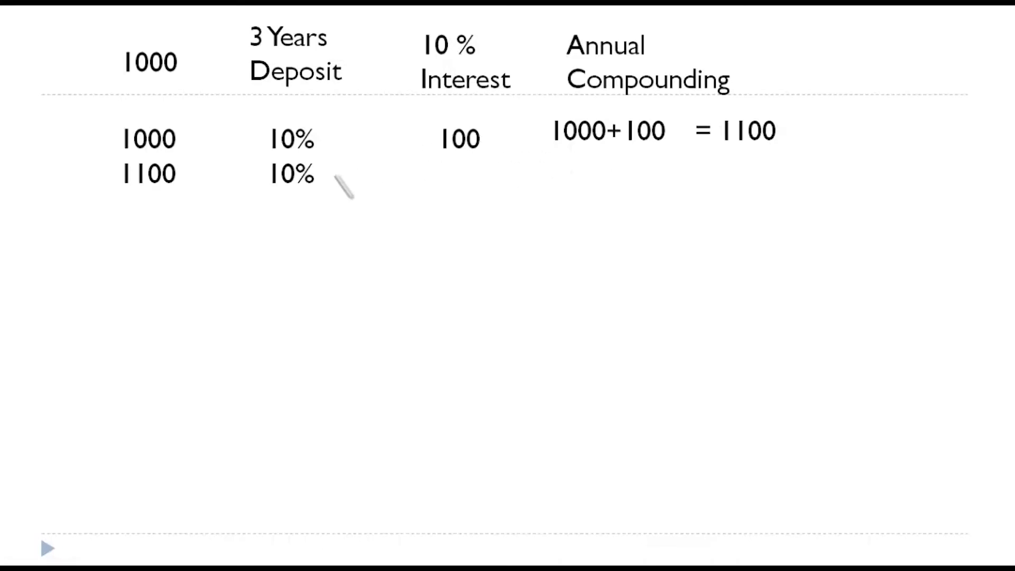
pyautogui.moveTo(511, 186)
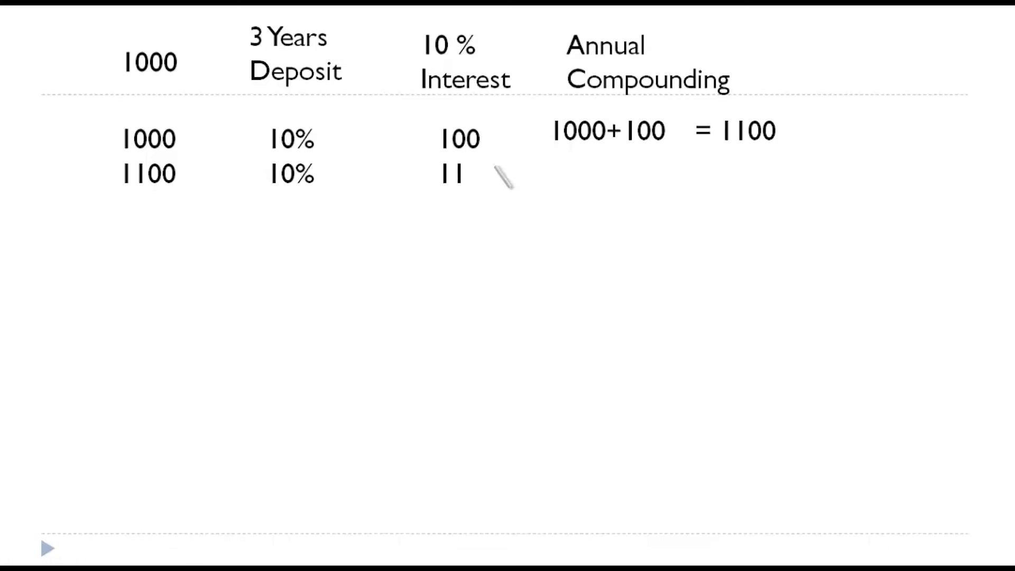
pyautogui.write('0')
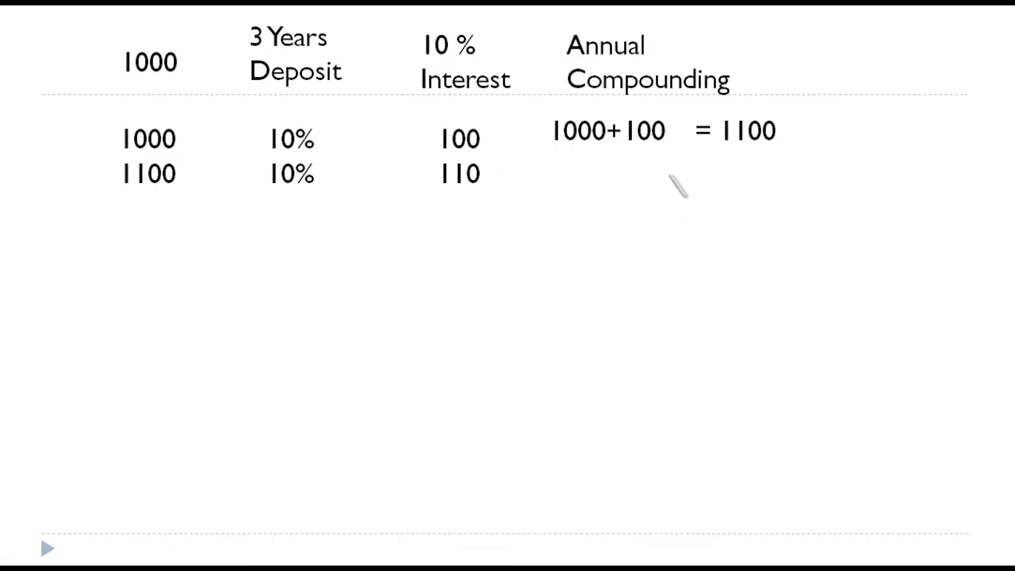
pyautogui.write('1100+100')
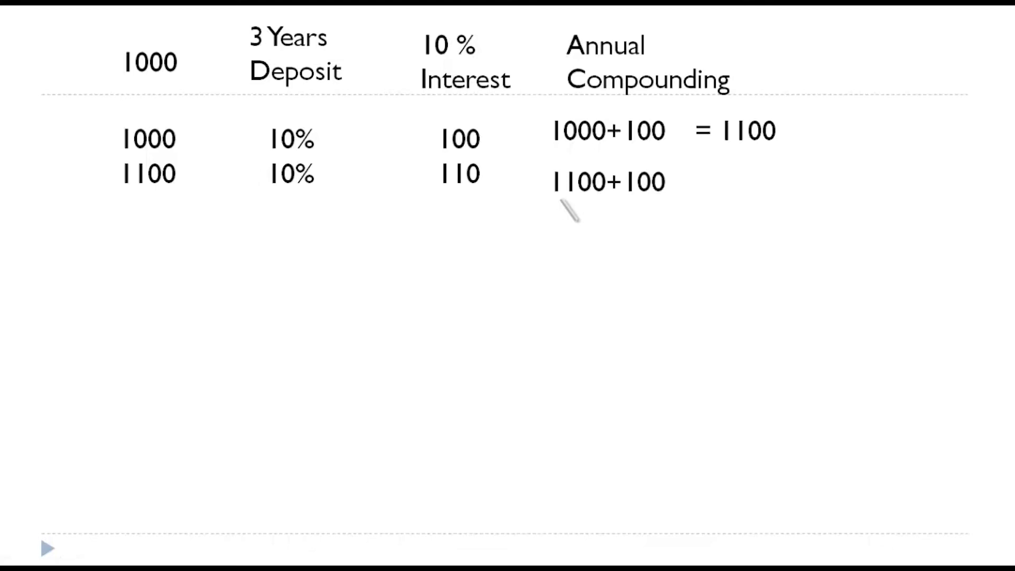
pyautogui.moveTo(809, 211)
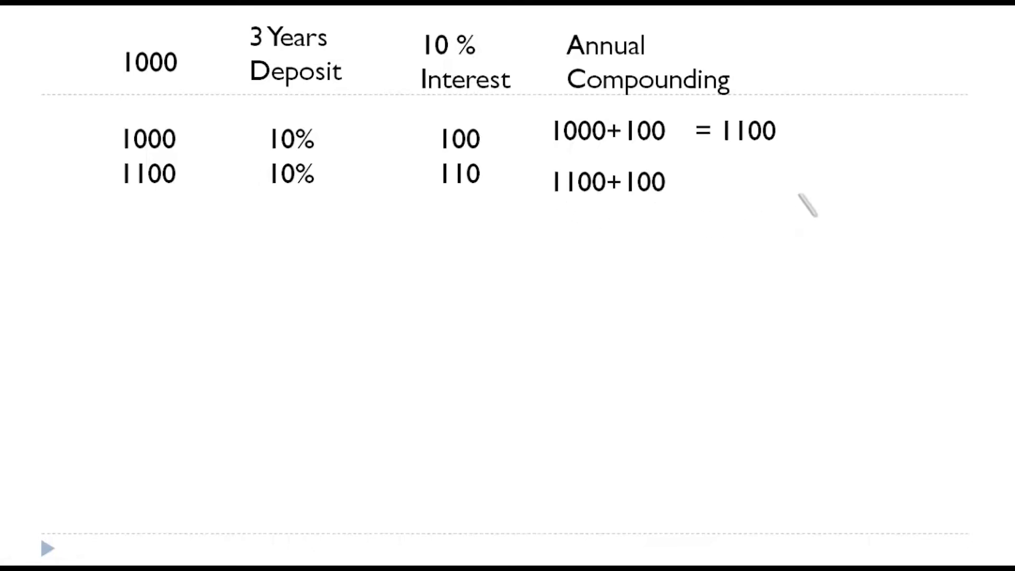